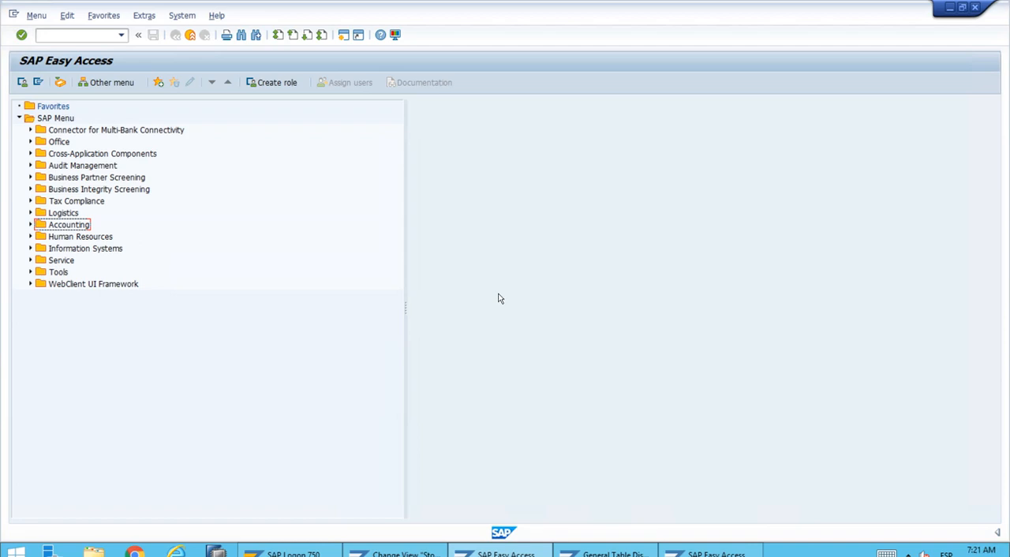
mouse_move(249, 275)
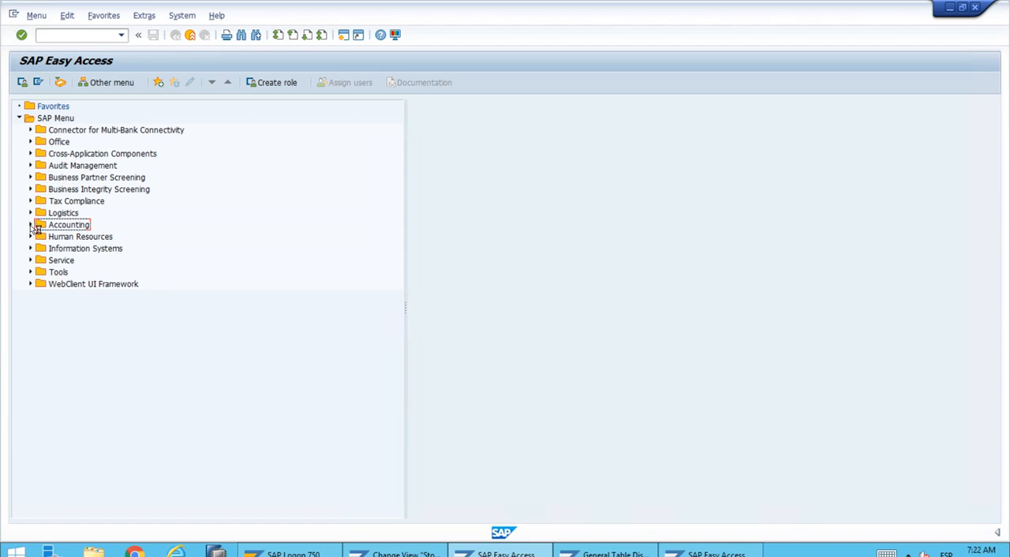
Step: Expand Accounting > Financial Accounting > Fixed Assets > Periodic Processing > Year-End Closing and select FAA_CMP Execute/Undo
left_click(30, 225)
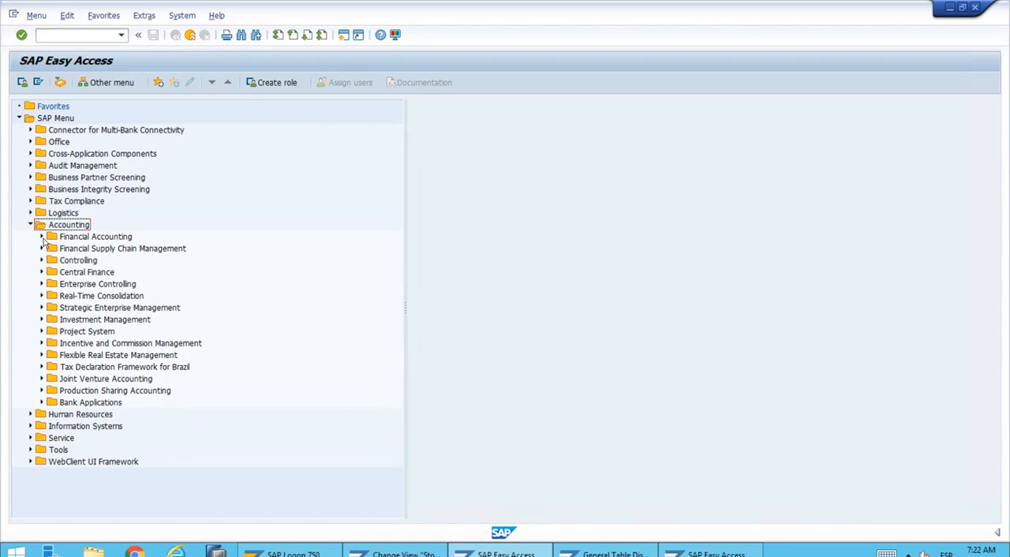
left_click(43, 237)
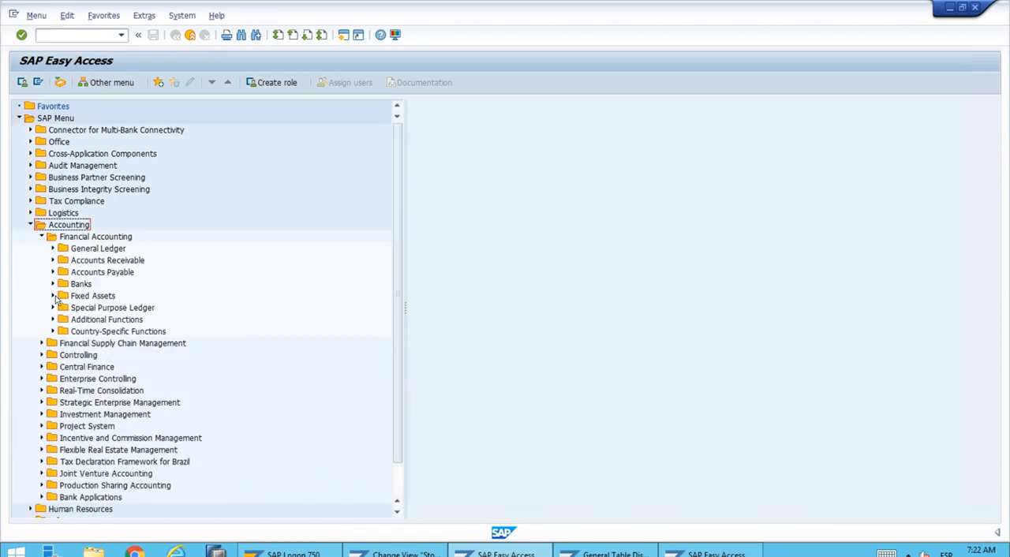
left_click(53, 295)
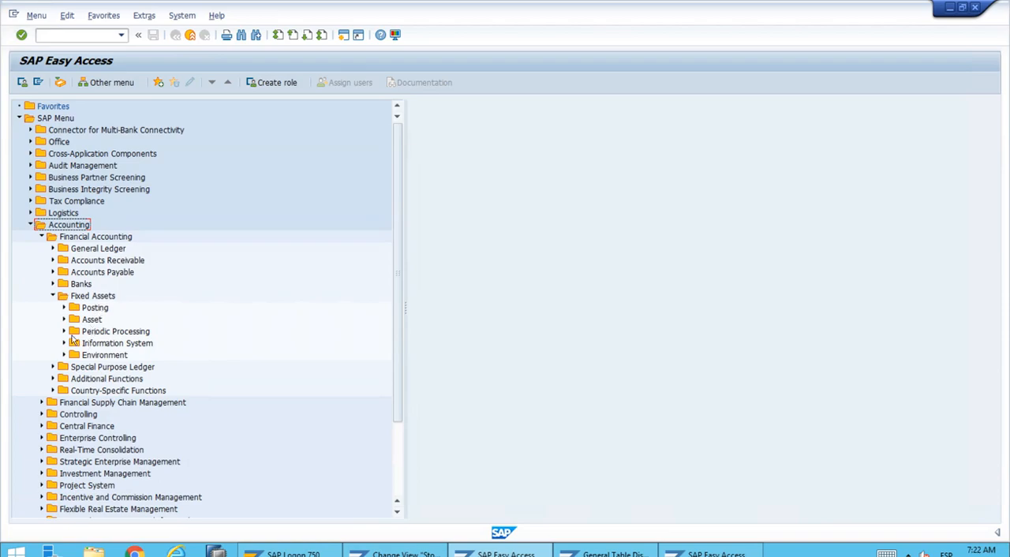
mouse_move(70, 335)
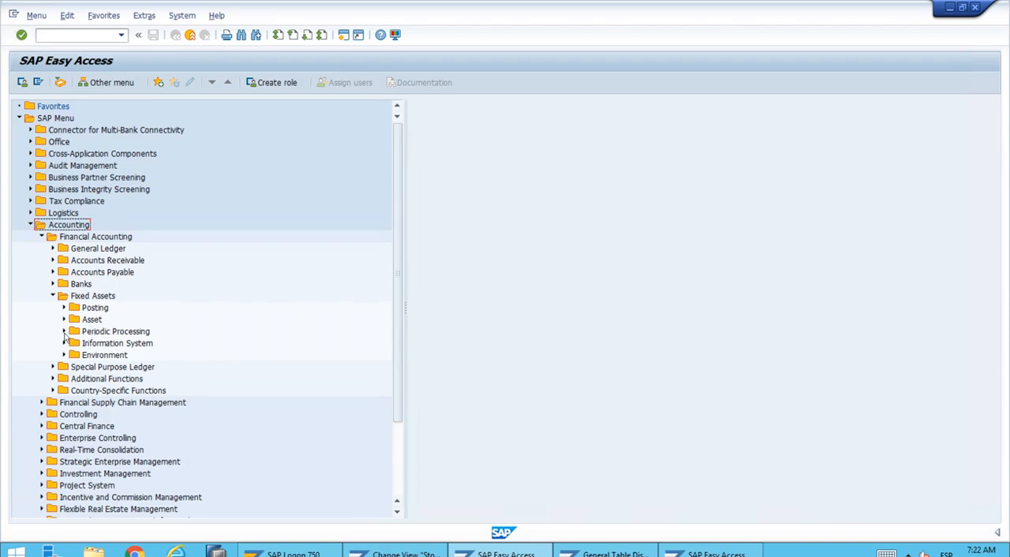
left_click(65, 331)
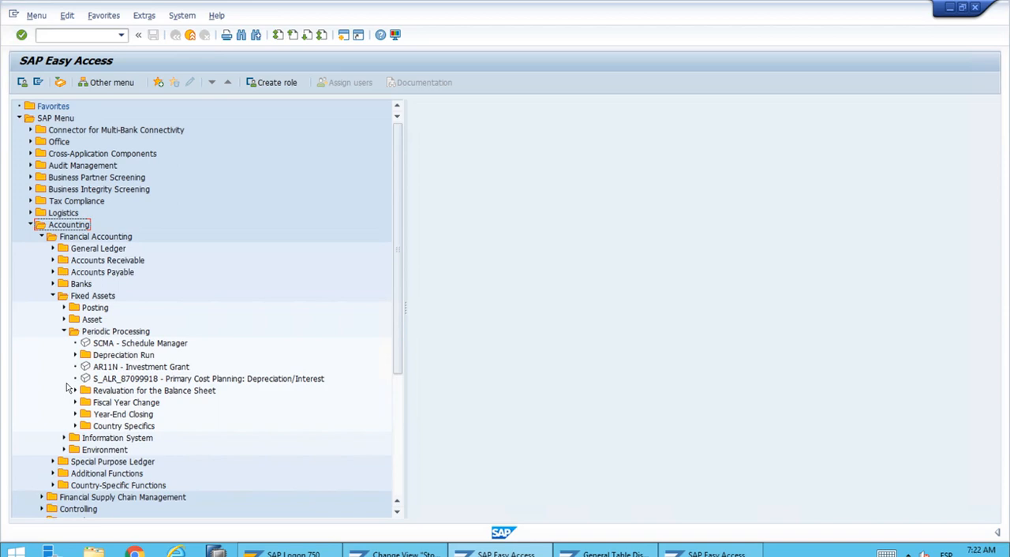
left_click(74, 414)
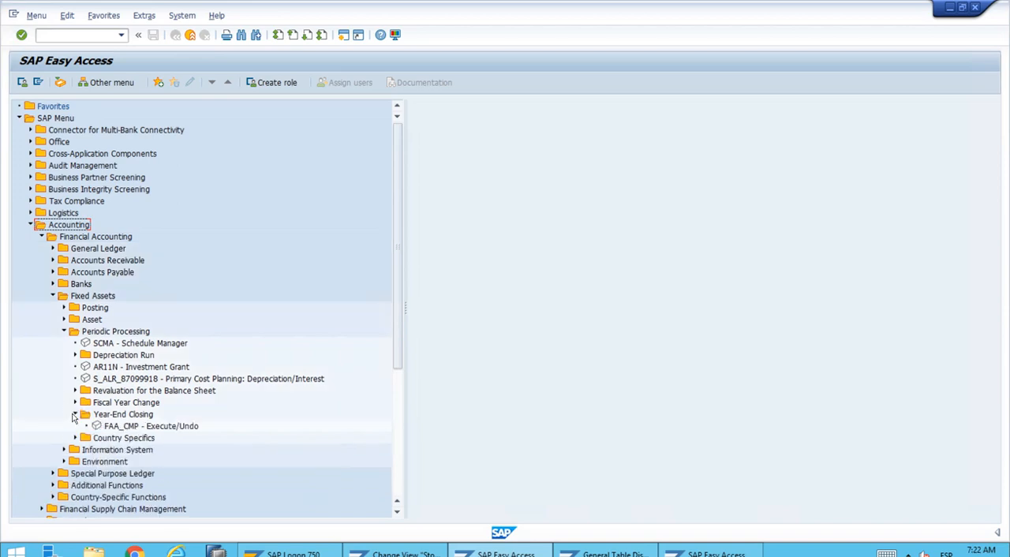
left_click(150, 425)
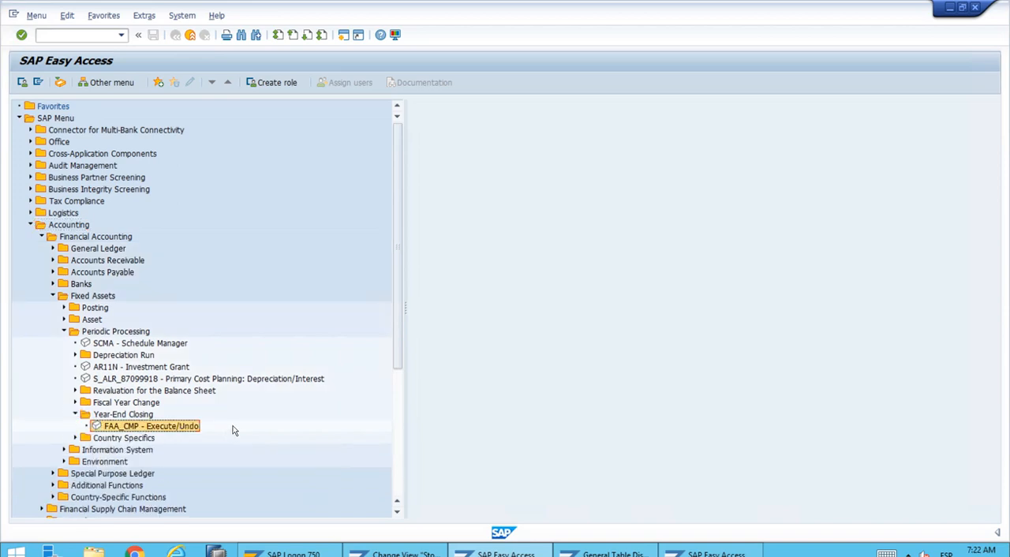
mouse_move(214, 423)
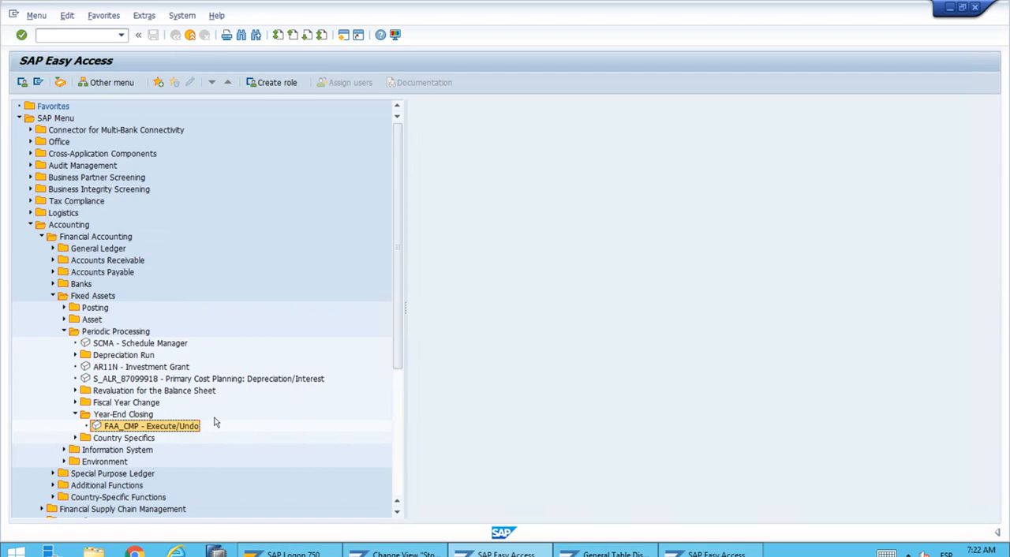
mouse_move(193, 418)
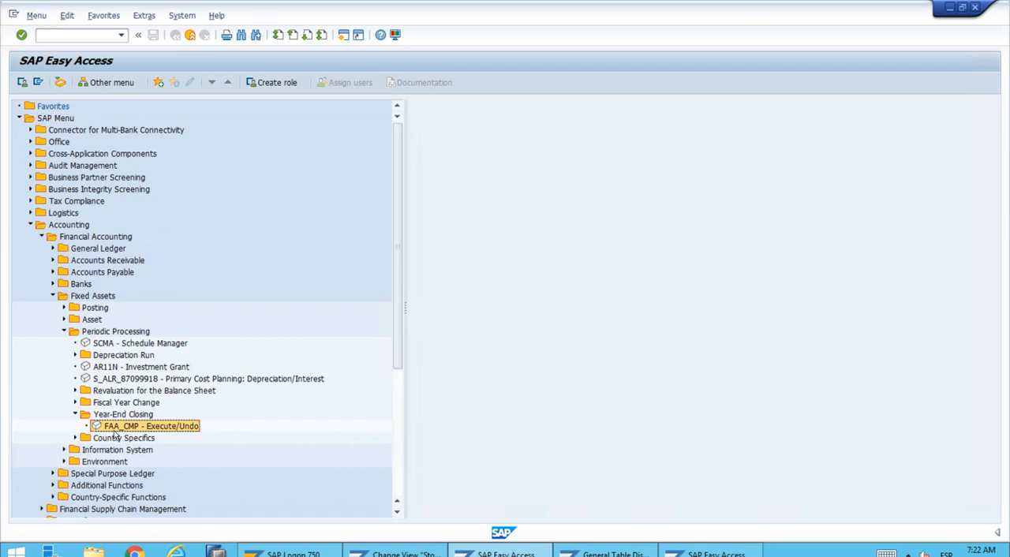
mouse_move(130, 432)
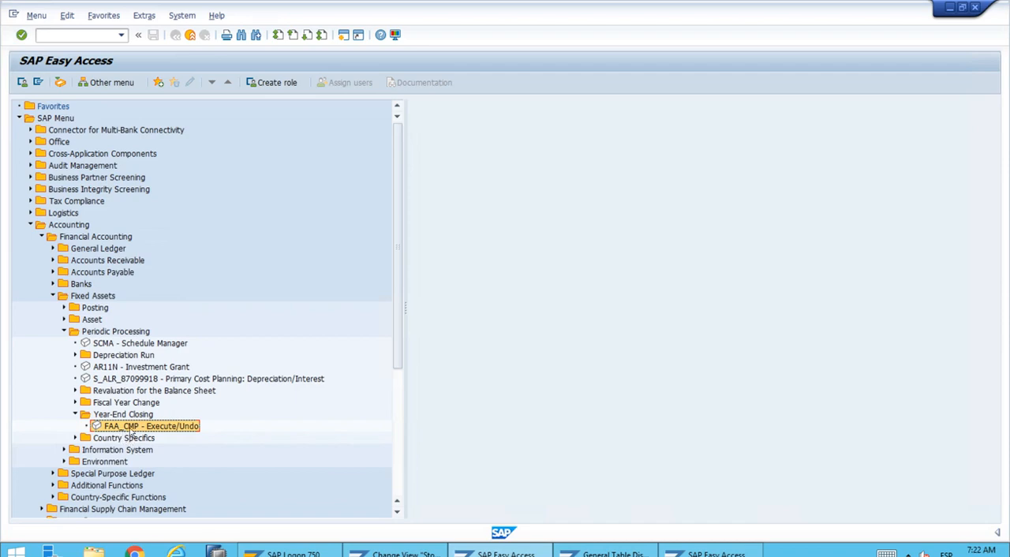
mouse_move(167, 431)
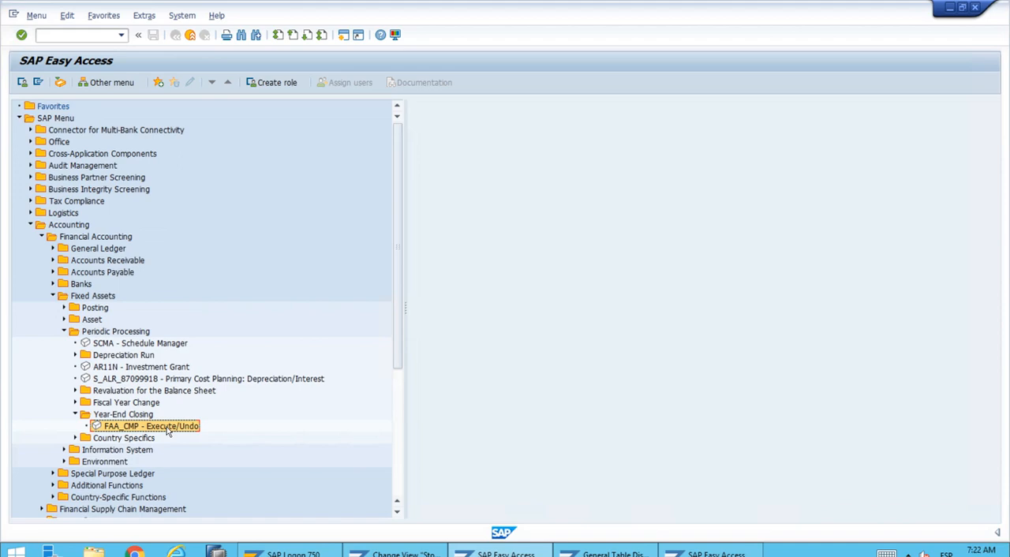
mouse_move(166, 432)
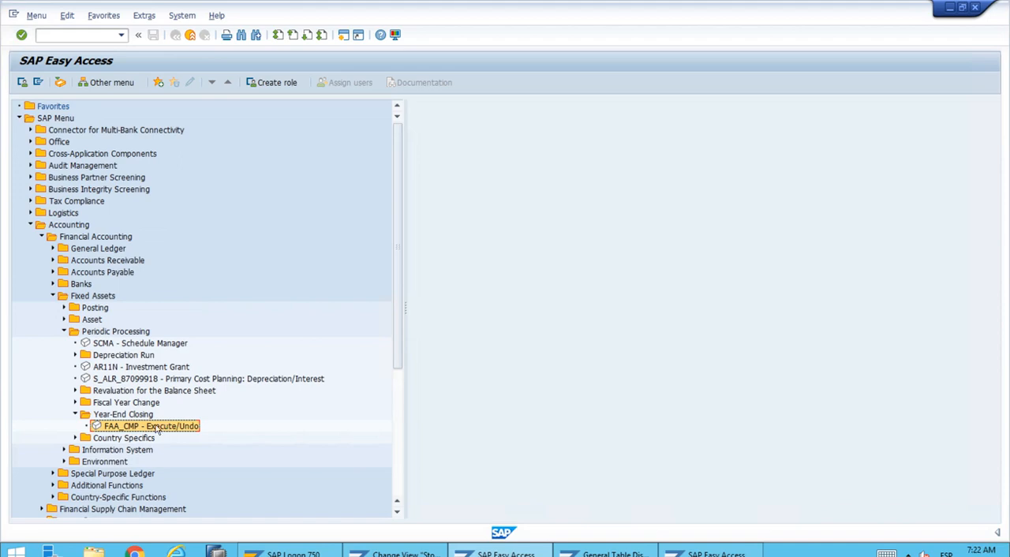
mouse_move(182, 426)
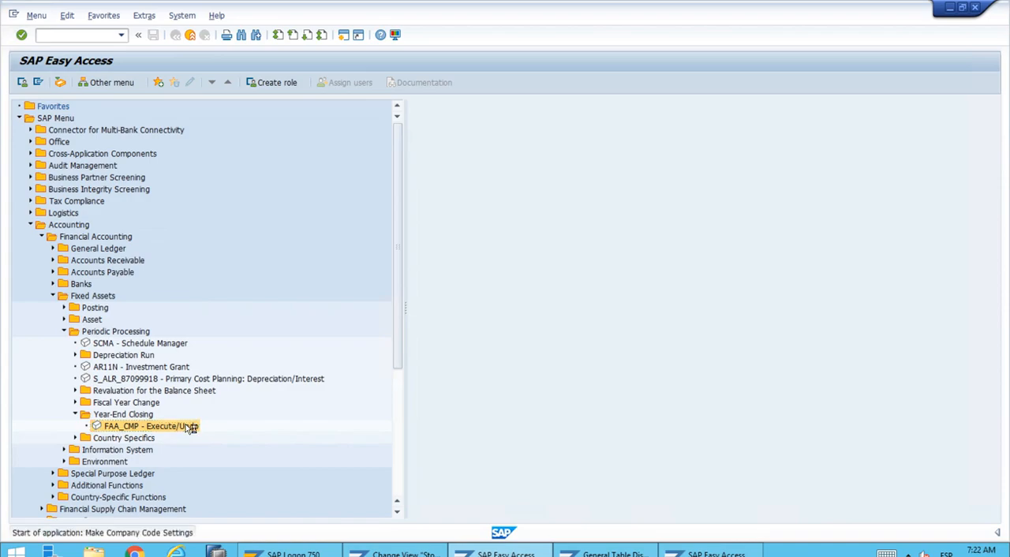
Step: Launch the FAA_CMP Execute/Undo transaction from the Year-End Closing menu
double_click(150, 426)
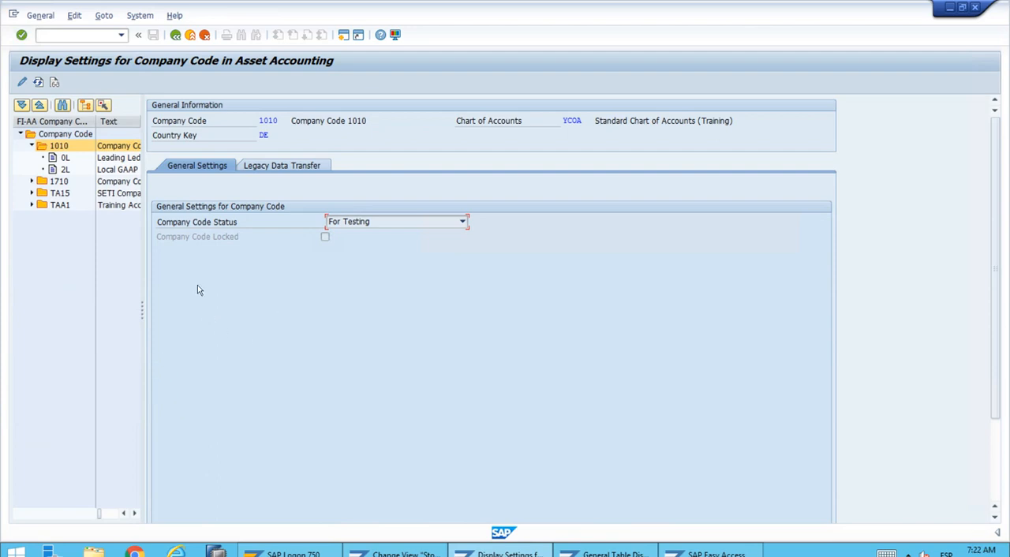
mouse_move(73, 275)
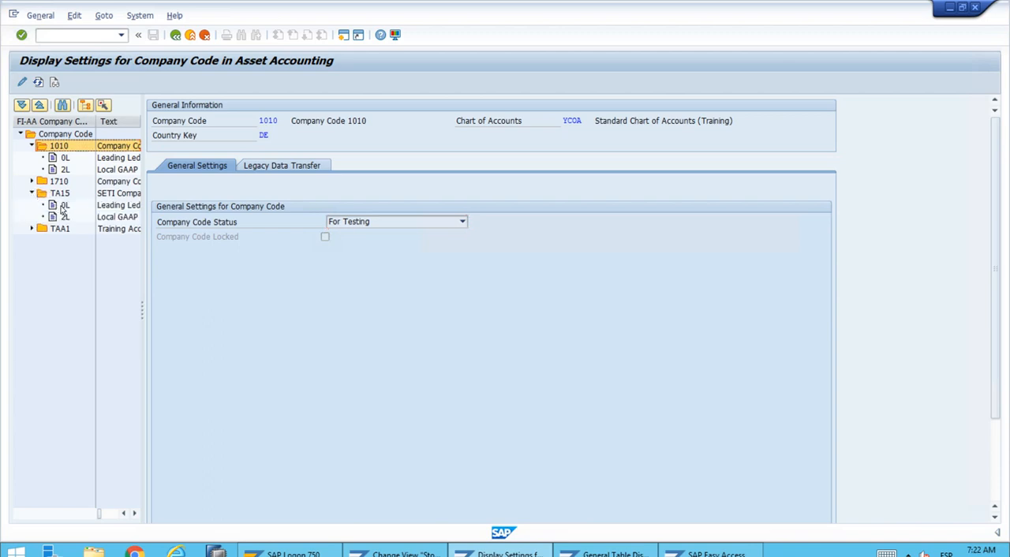
mouse_move(148, 313)
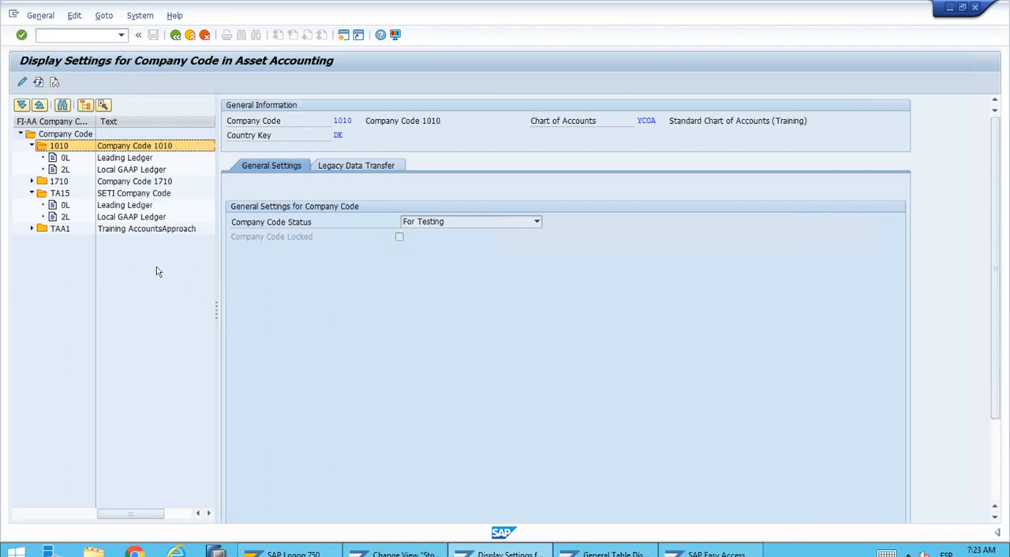
mouse_move(79, 213)
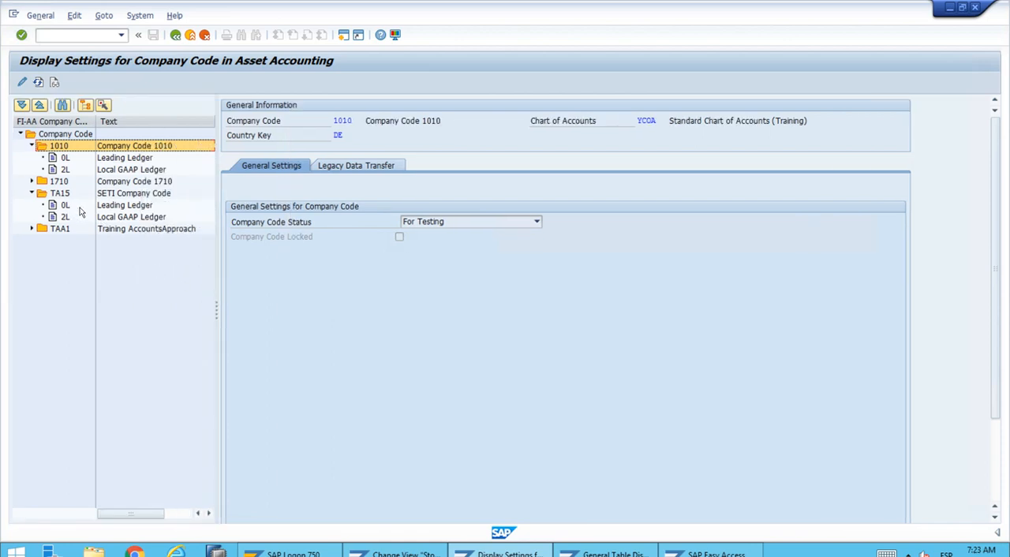
mouse_move(131, 223)
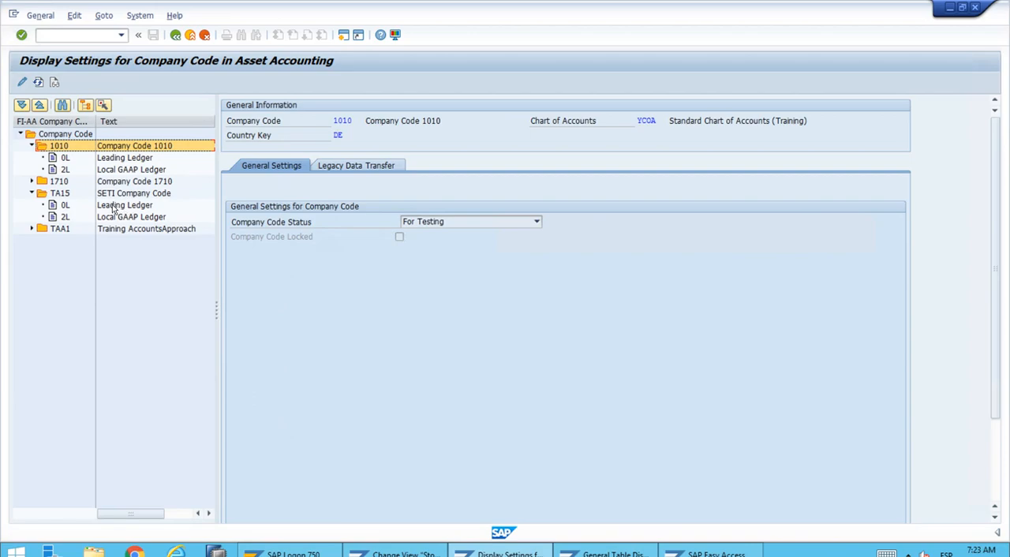
left_click(125, 205)
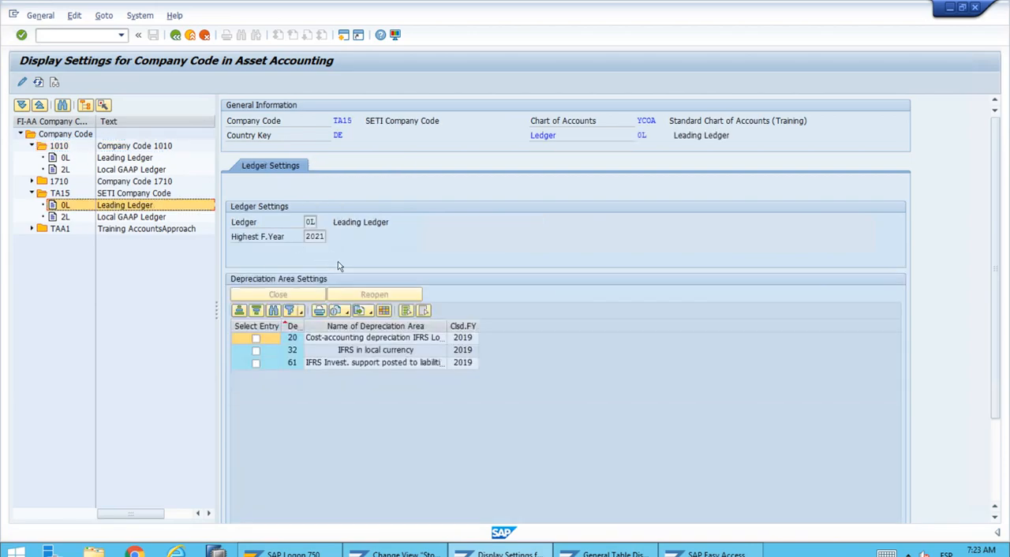
mouse_move(387, 379)
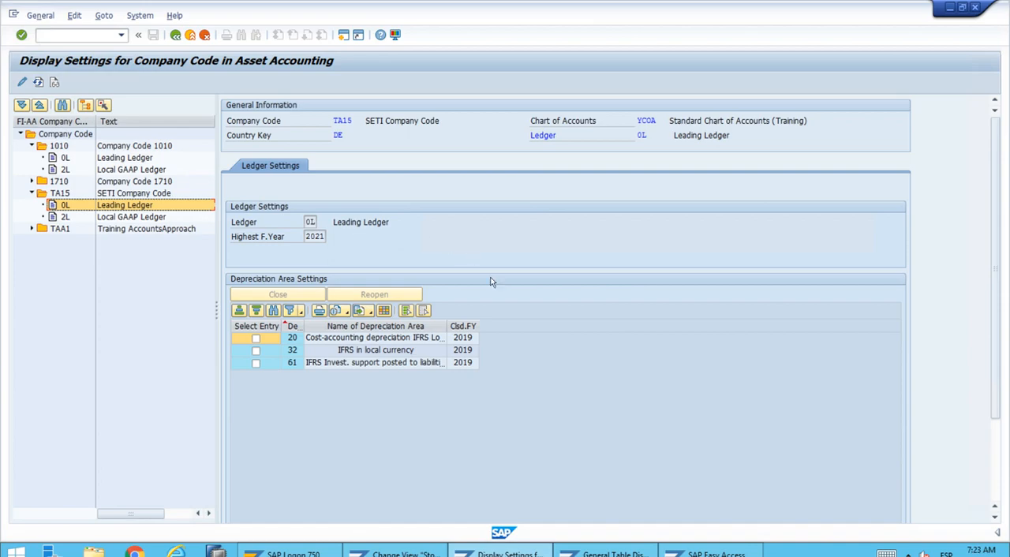
mouse_move(463, 326)
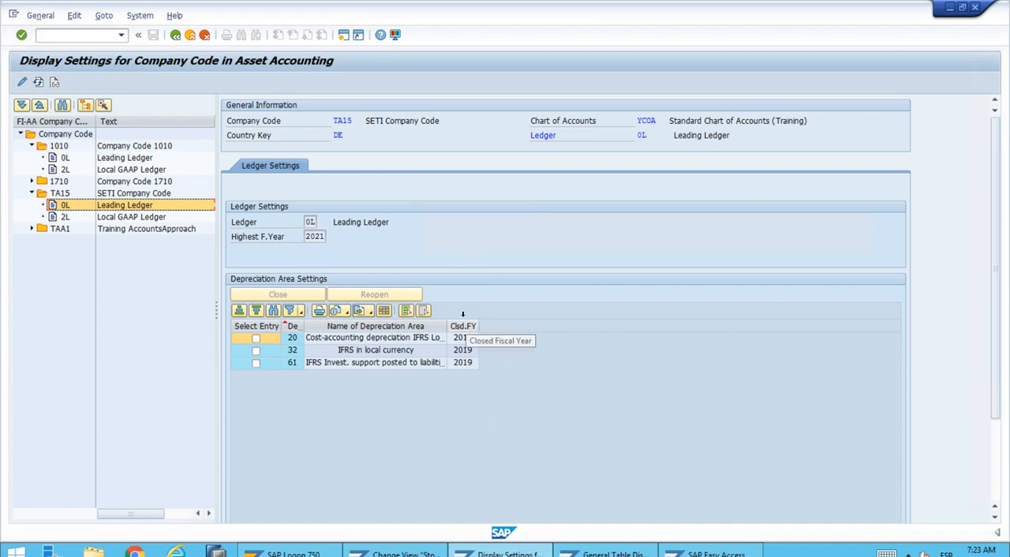
mouse_move(466, 387)
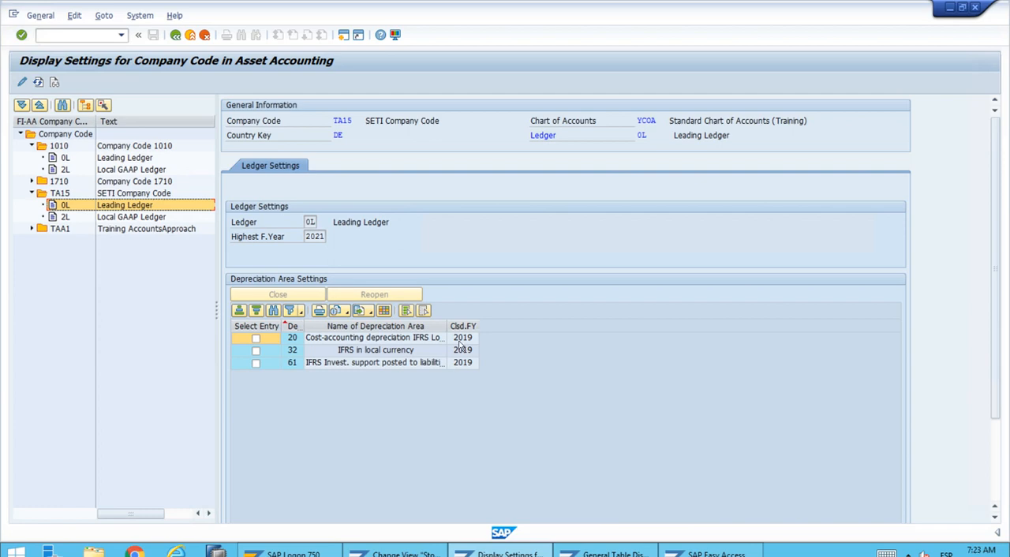
mouse_move(482, 387)
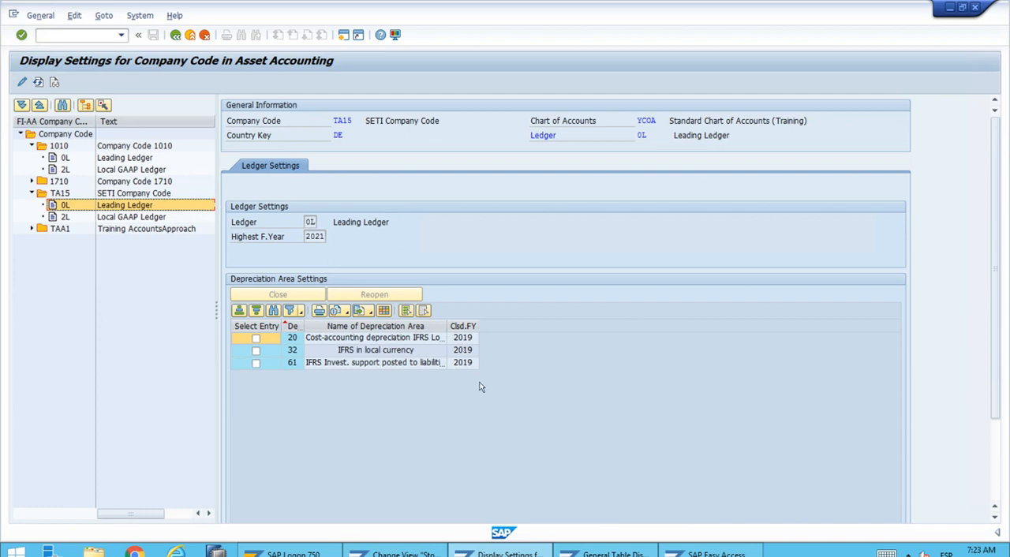
mouse_move(493, 377)
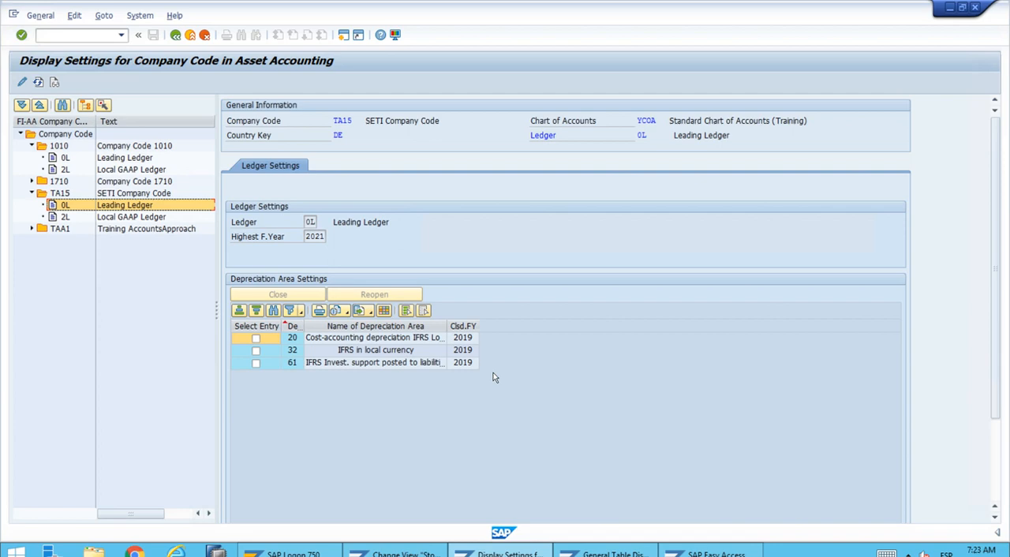
mouse_move(463, 274)
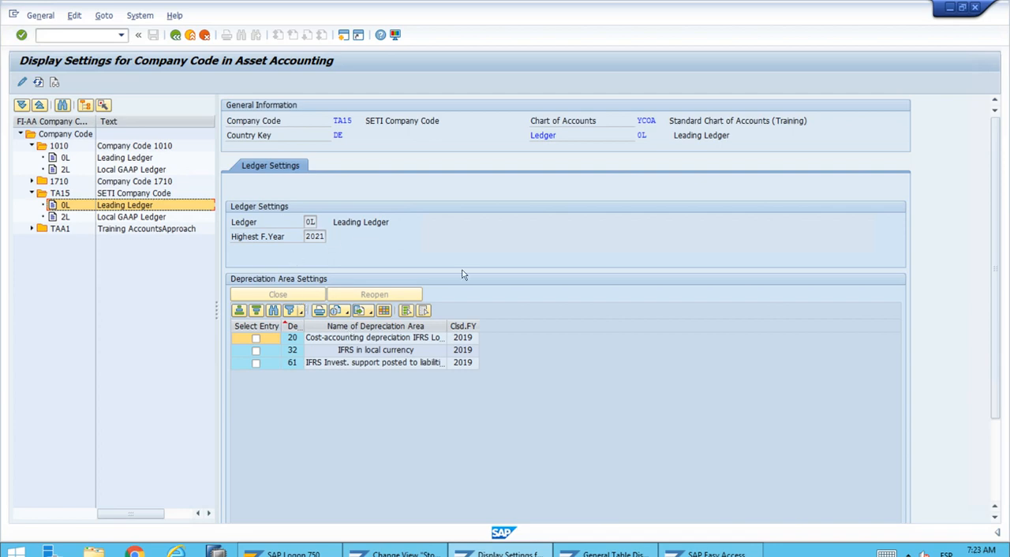
mouse_move(296, 325)
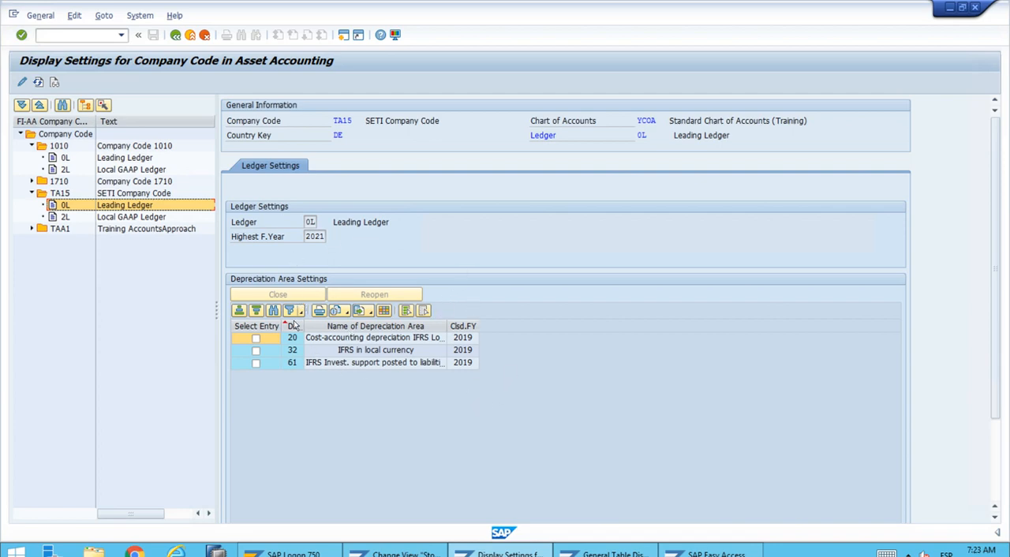
mouse_move(119, 217)
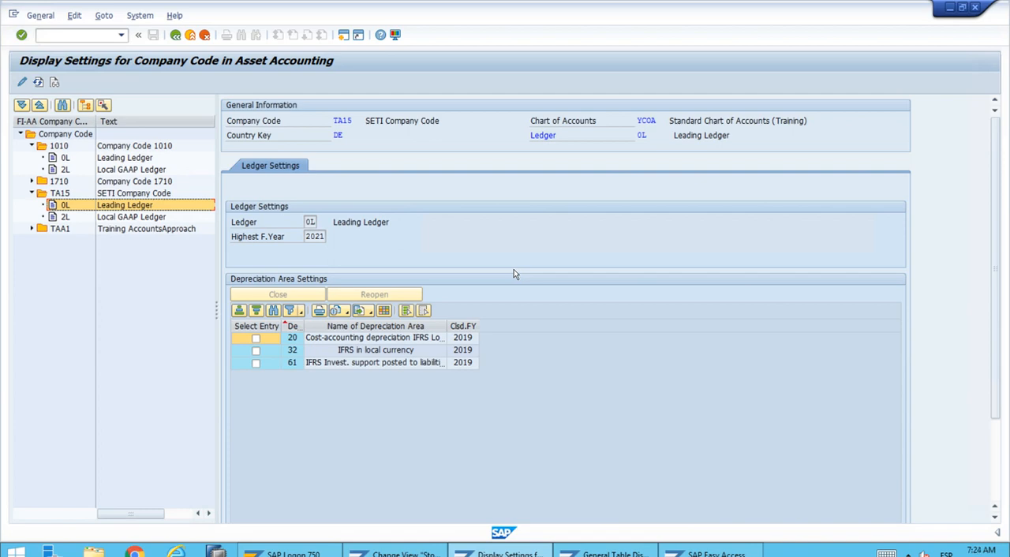
mouse_move(375, 326)
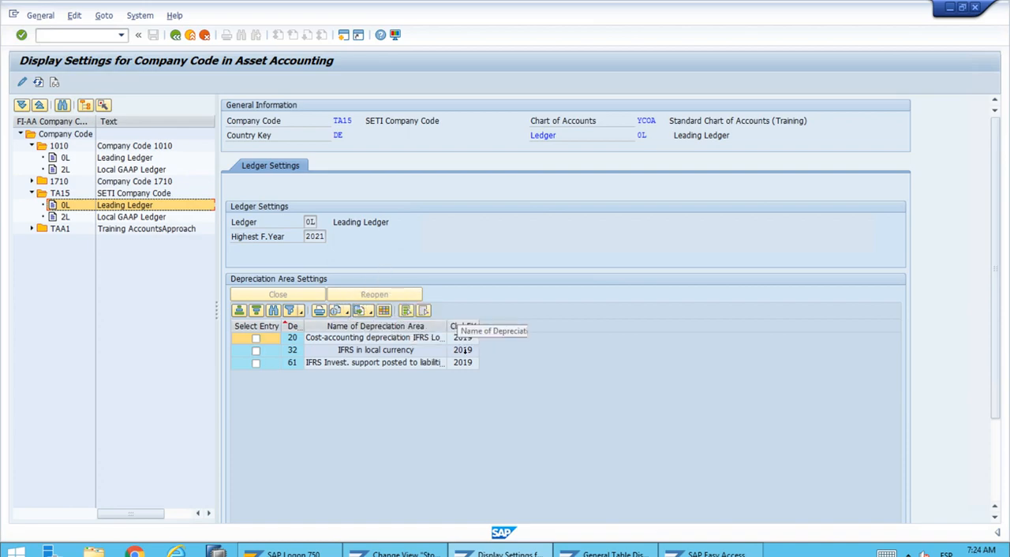
mouse_move(465, 379)
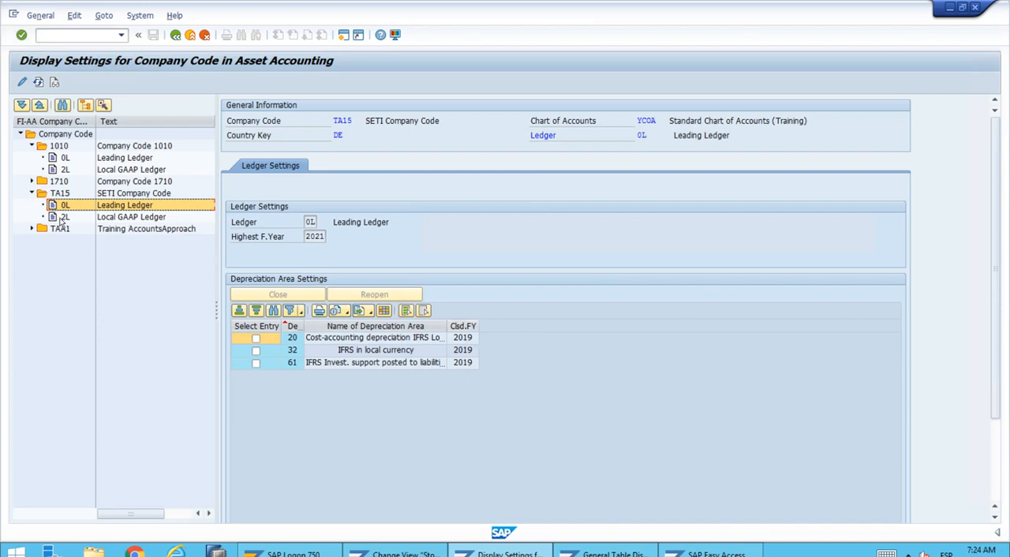
Step: Show TA15's Local GAAP Ledger 2L, with depreciation areas 1, 2, 15, 51 closed through 2019
left_click(64, 217)
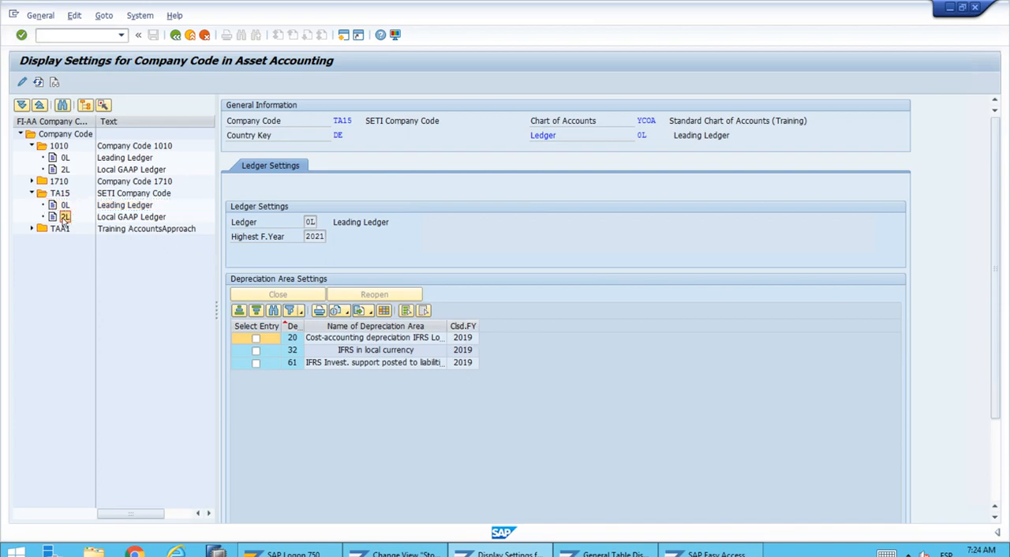
left_click(131, 217)
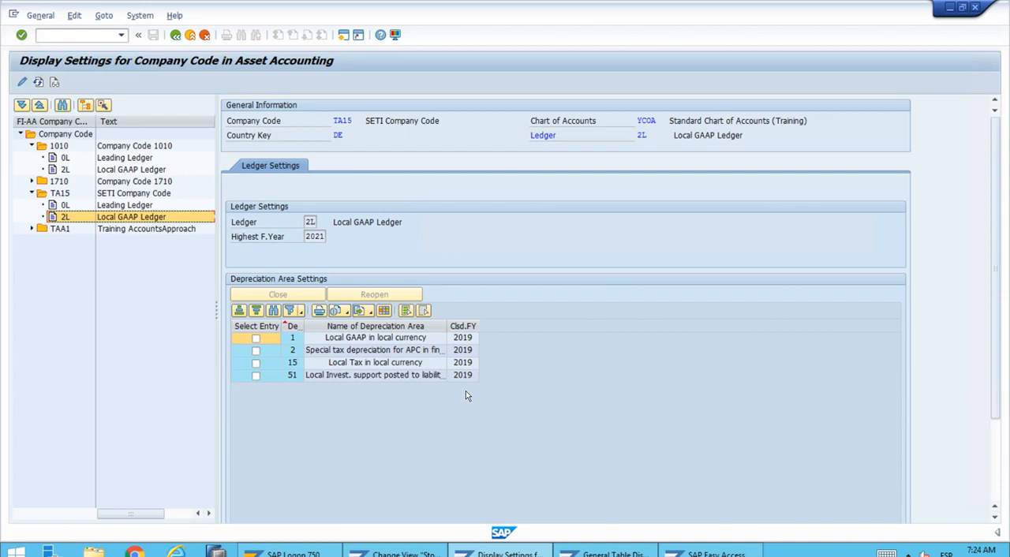
mouse_move(470, 398)
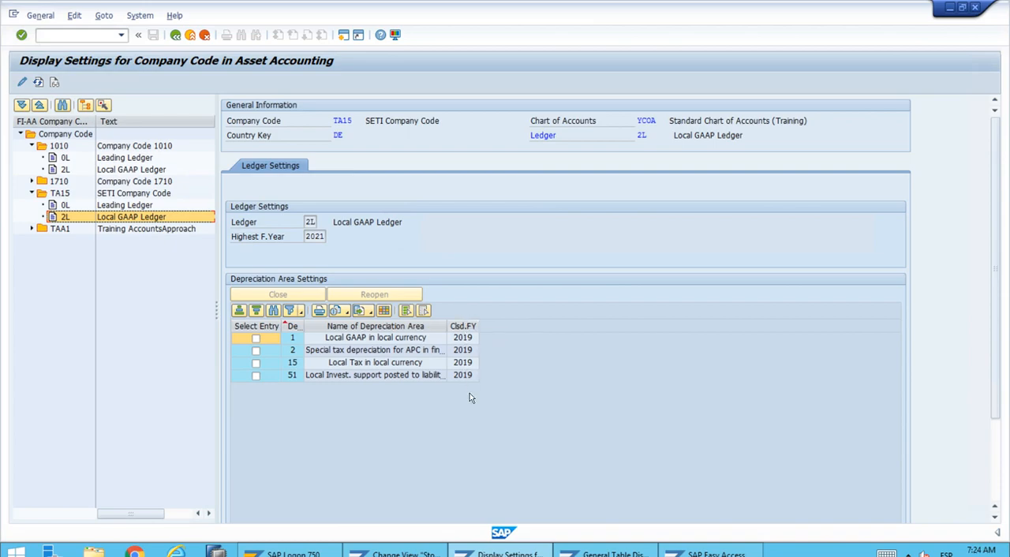
mouse_move(507, 371)
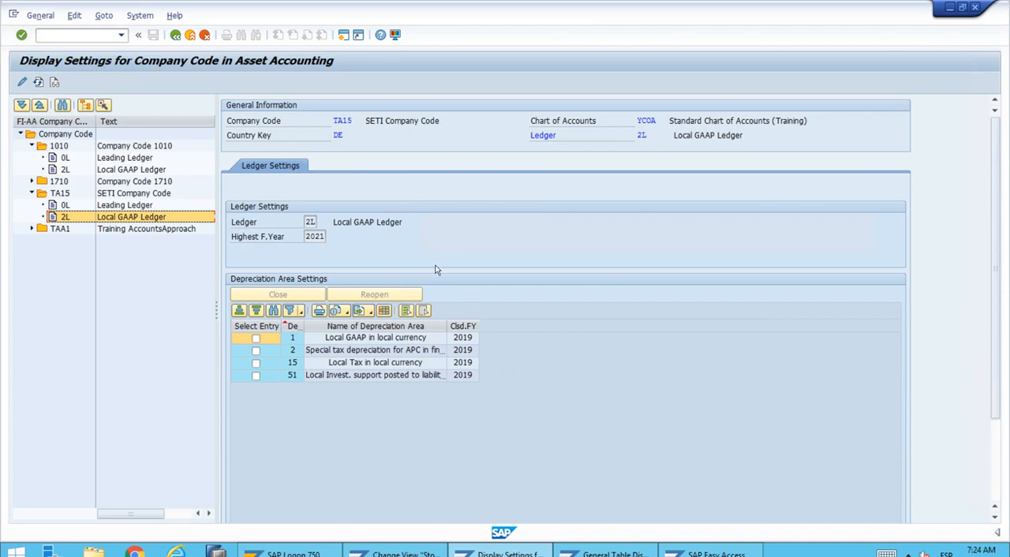
mouse_move(106, 152)
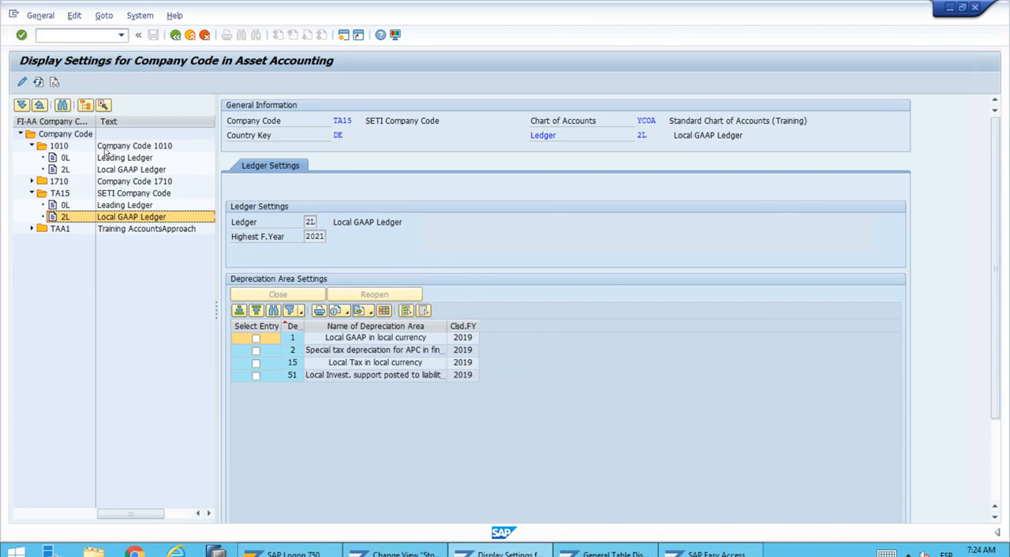
mouse_move(66, 138)
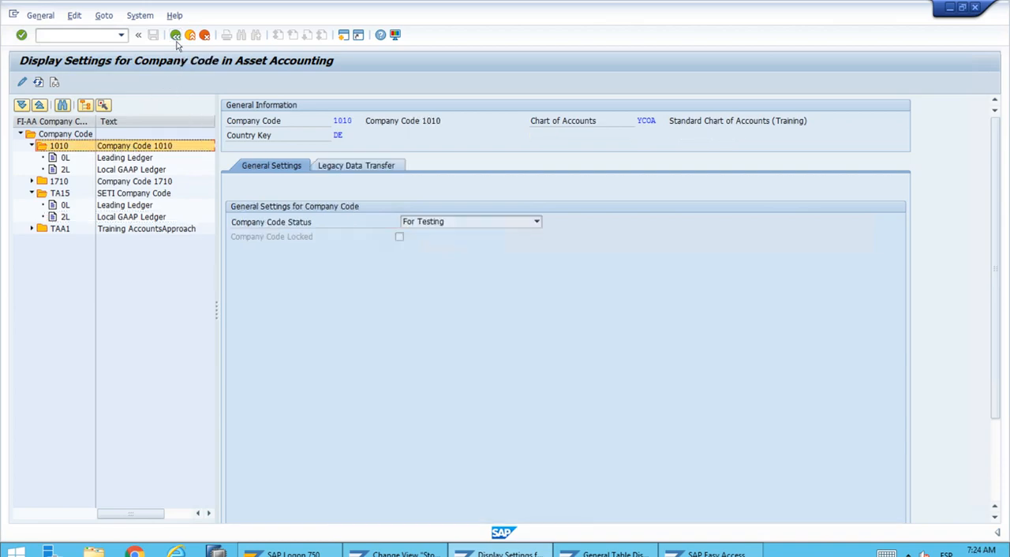
Step: Go back to SAP Easy Access and enter transaction OAAQ in the command field
left_click(175, 34)
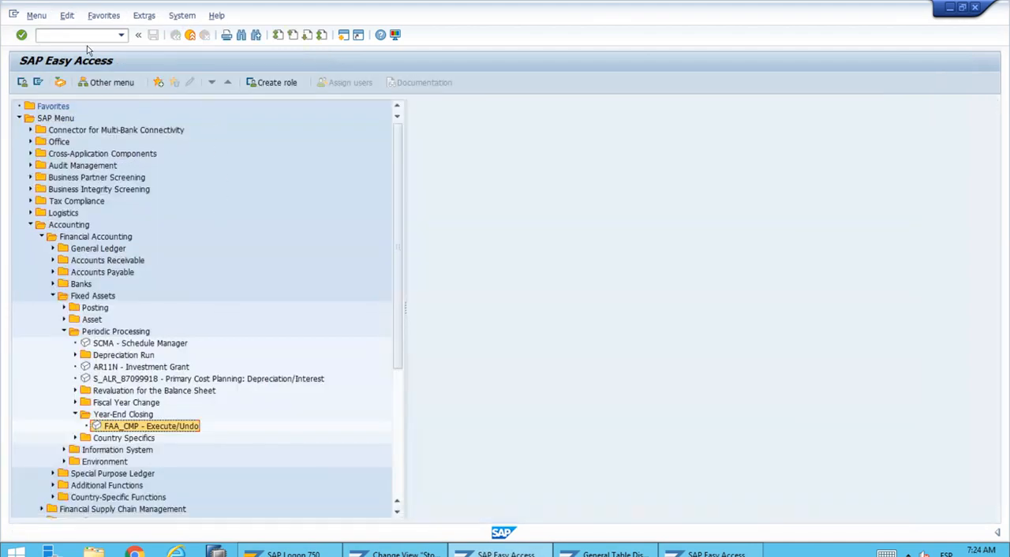
left_click(71, 35)
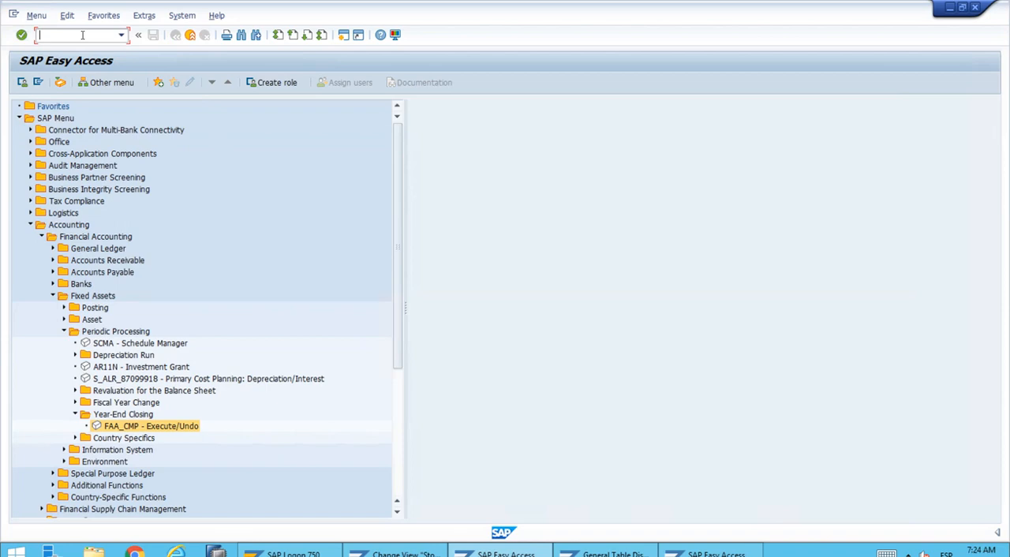
type("OAA")
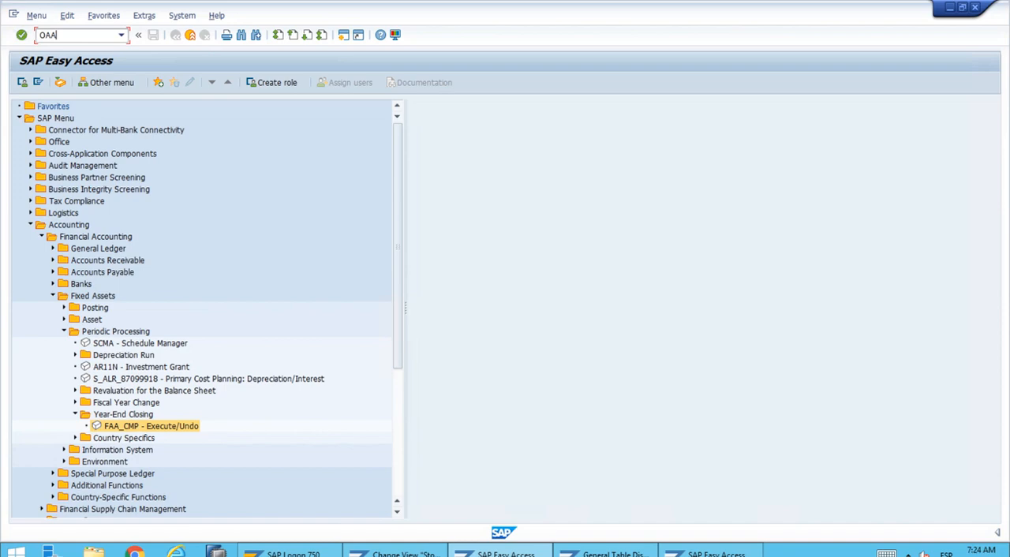
type("O")
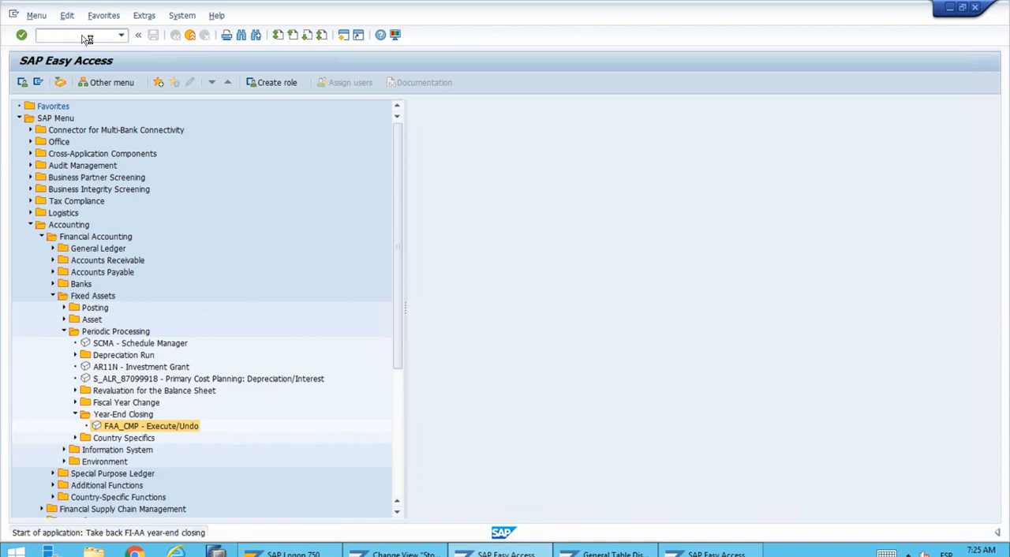
Step: Collapse the Year-End Closing folder under Periodic Processing in the Easy Access menu
double_click(151, 425)
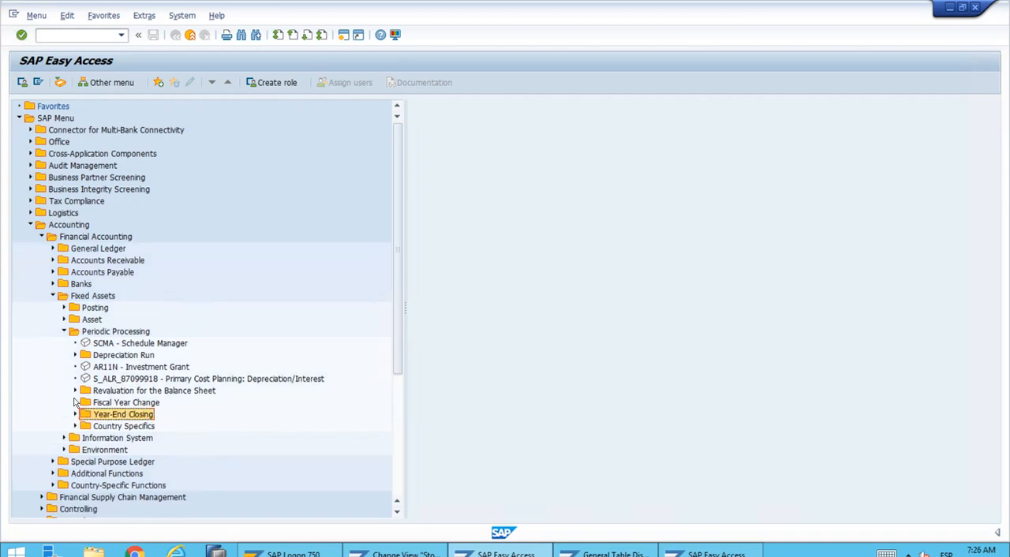
Step: Collapse the Periodic Processing, Fixed Assets and Accounting branches
left_click(63, 331)
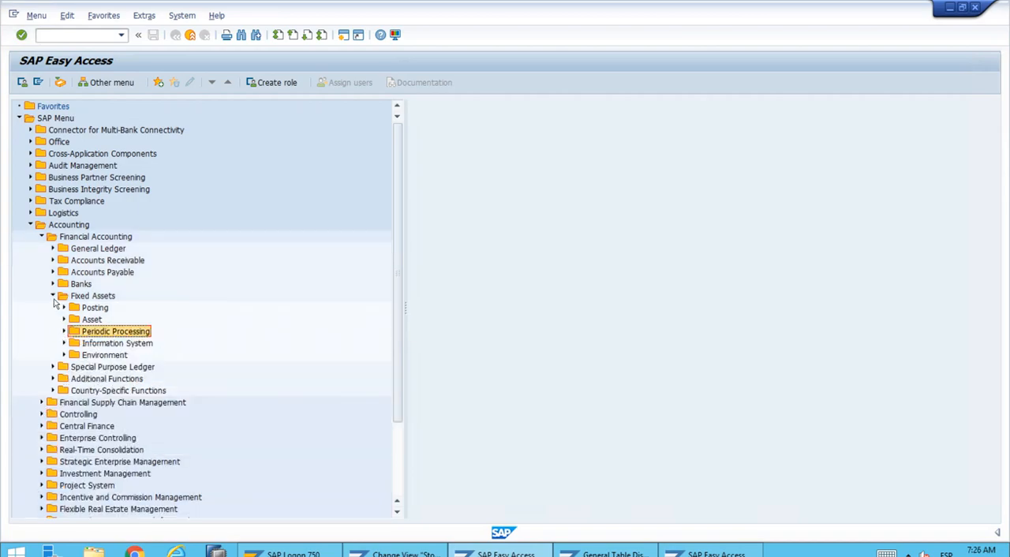
left_click(53, 295)
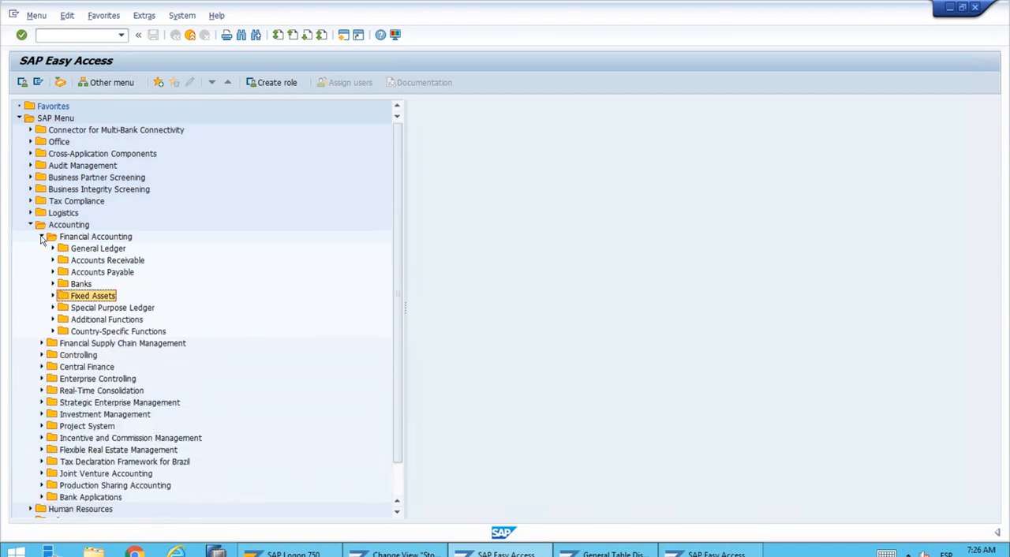
left_click(30, 225)
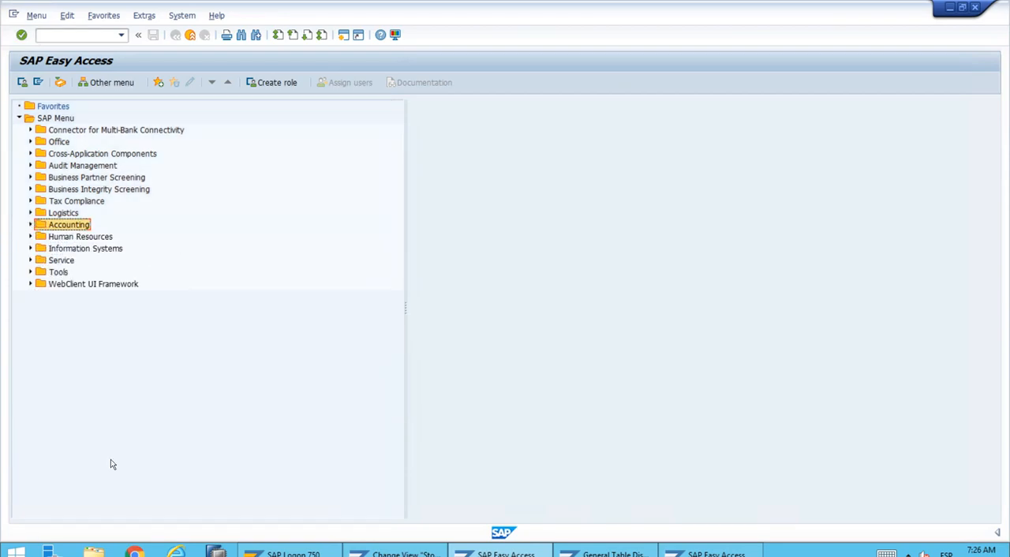